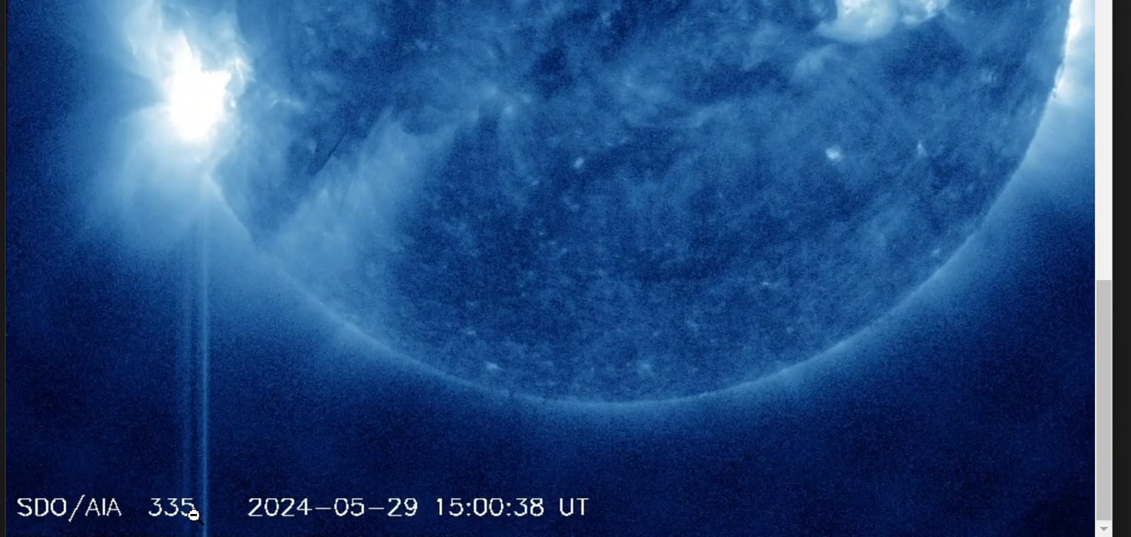
pyautogui.moveTo(219, 380)
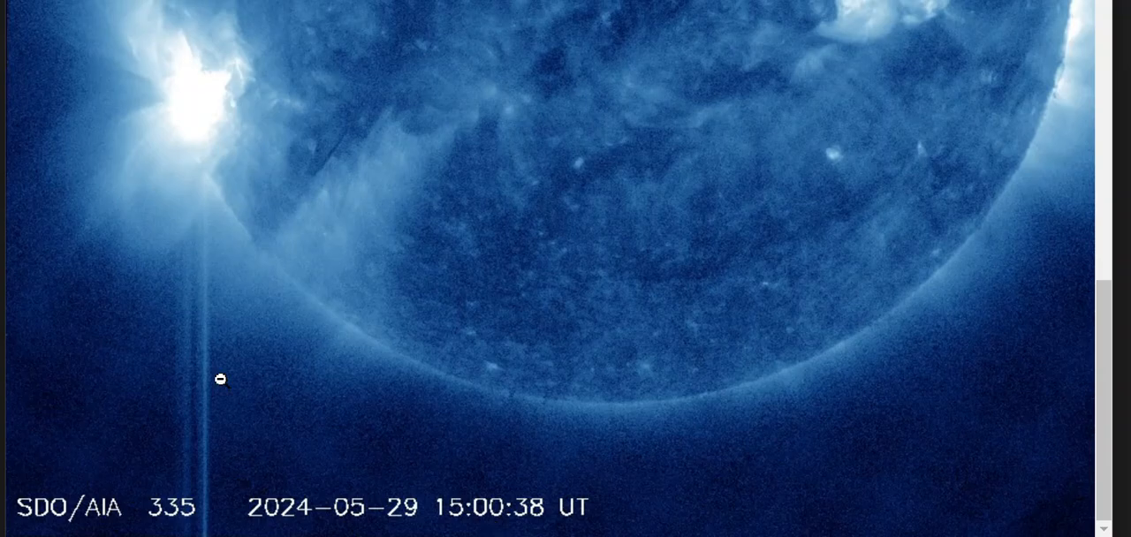
pyautogui.moveTo(184, 436)
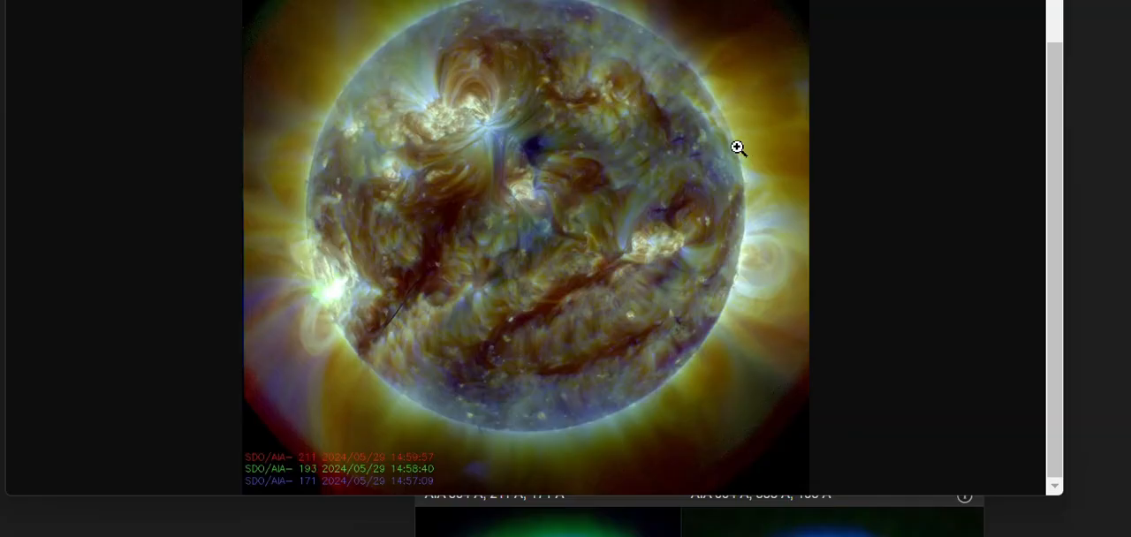
# Enlarge the NASA SDO composite sun image to full resolution
pyautogui.click(738, 148)
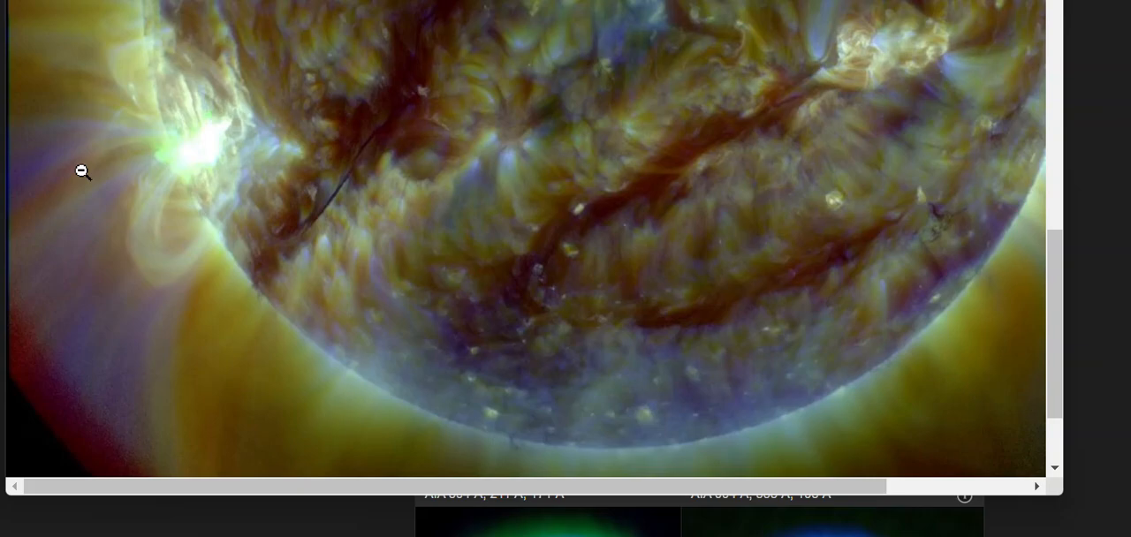
pyautogui.moveTo(306, 123)
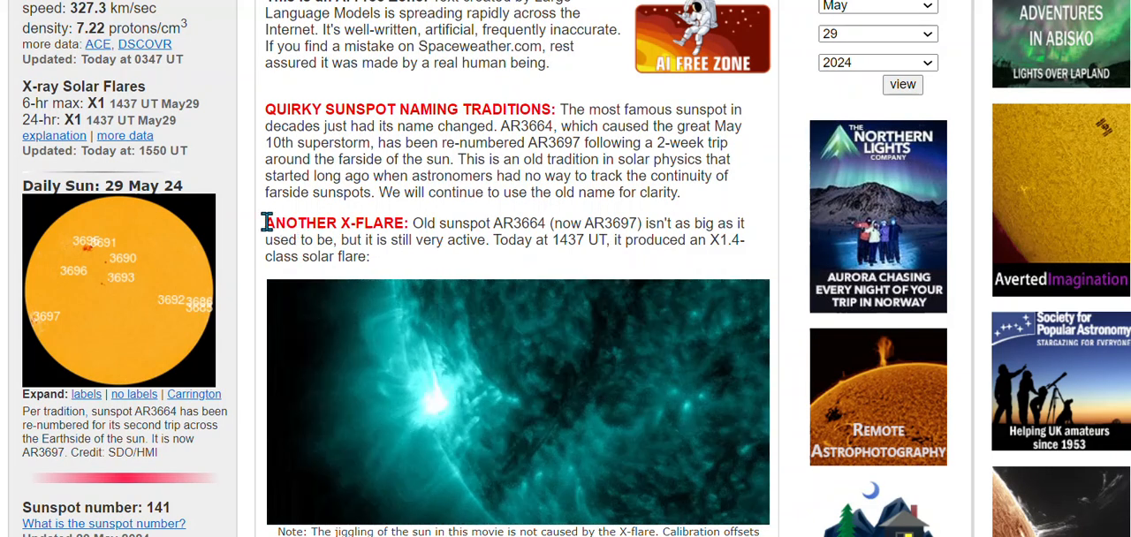
# Highlight the sunspot-naming paragraph in the Another X-Flare report and scroll back up
pyautogui.moveTo(265, 223); pyautogui.dragTo(371, 257)
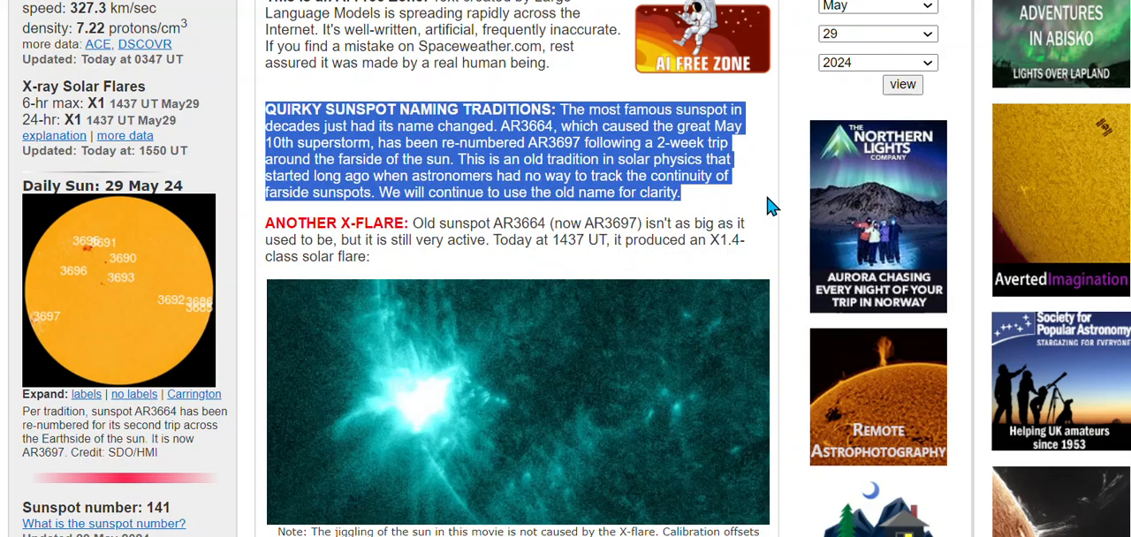
pyautogui.scroll(3)
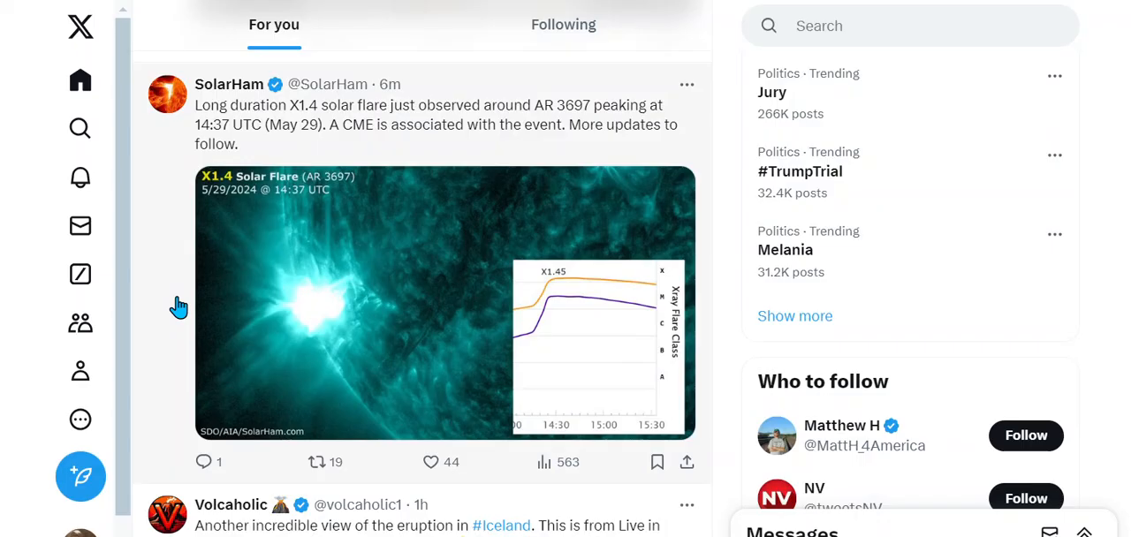
pyautogui.moveTo(324, 148)
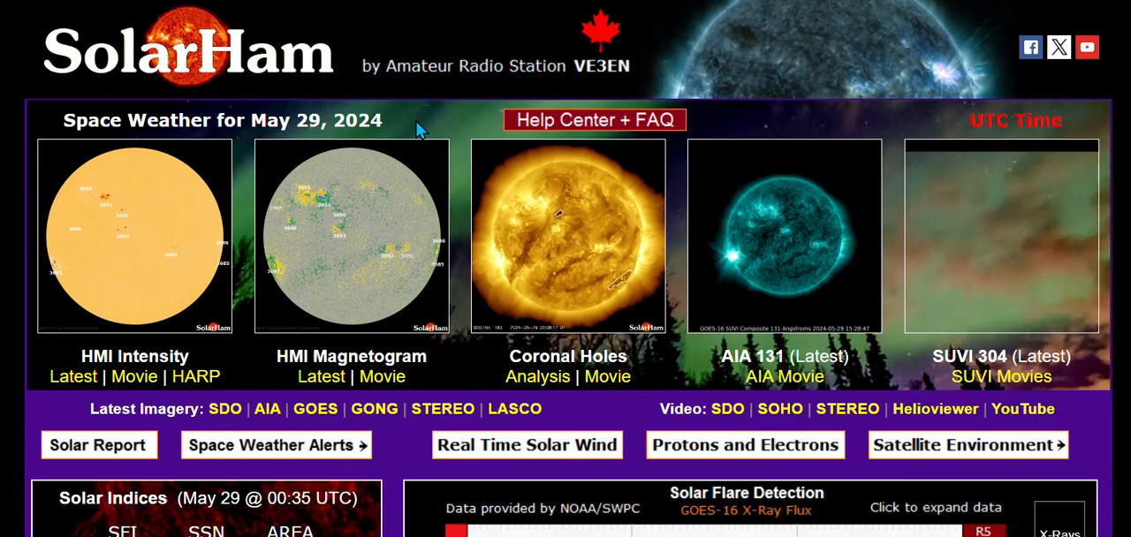
# Open the Global D-Layer Absorption page from the SolarHam home page
pyautogui.scroll(-3)
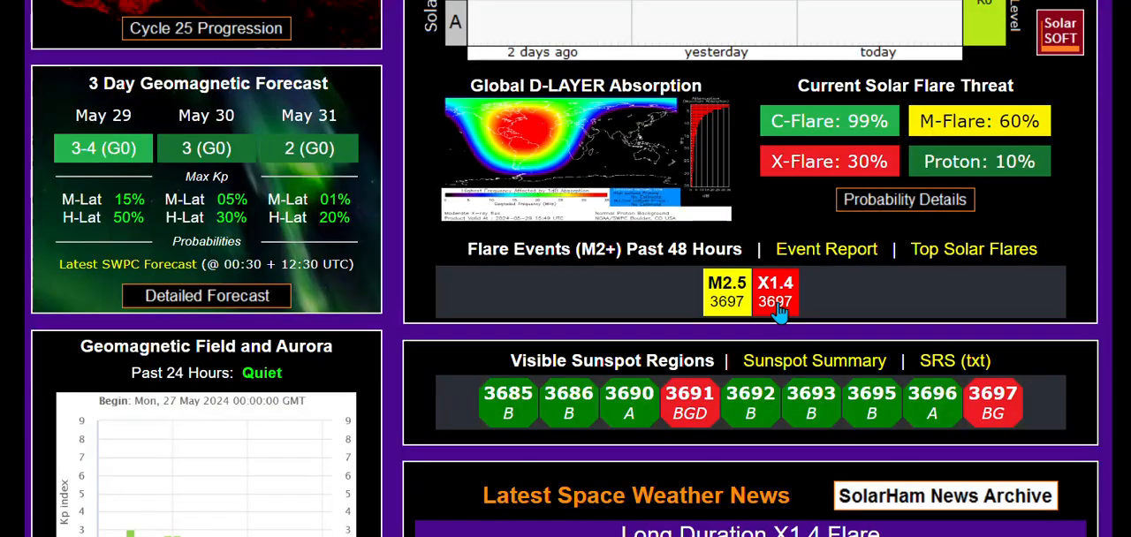
pyautogui.click(775, 293)
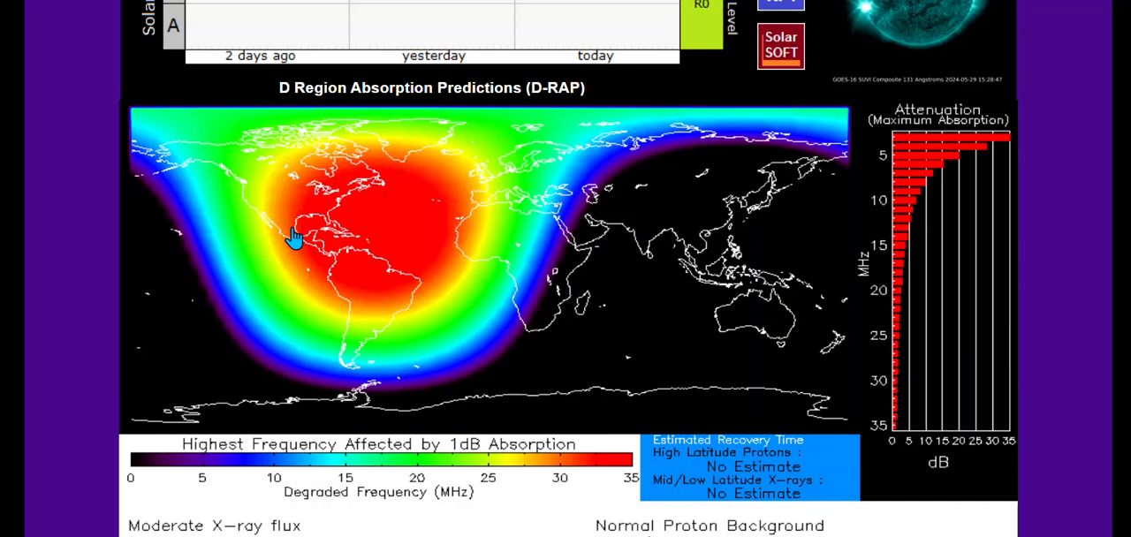
pyautogui.moveTo(360, 291)
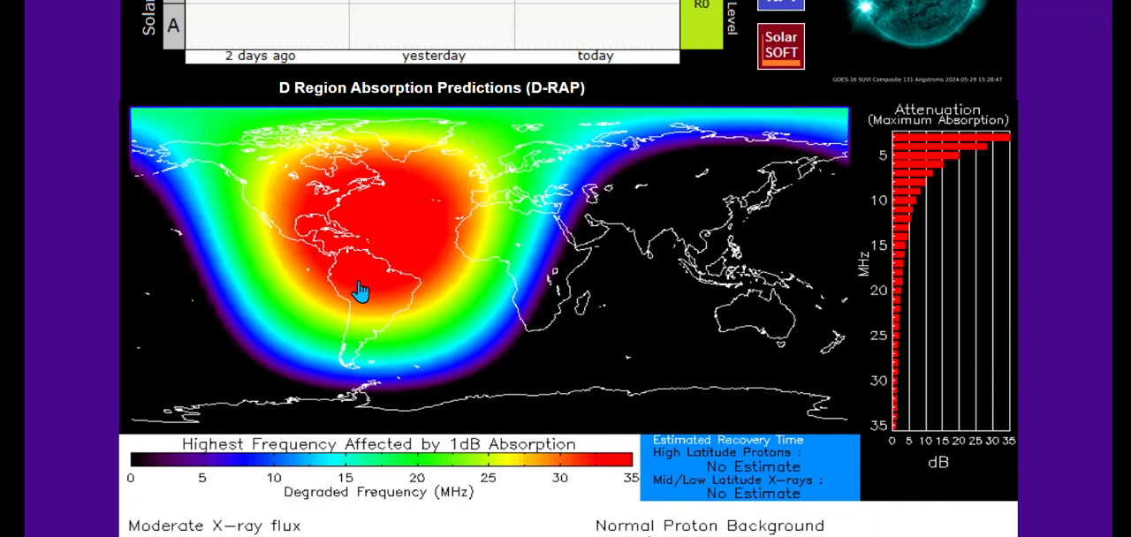
pyautogui.moveTo(417, 311)
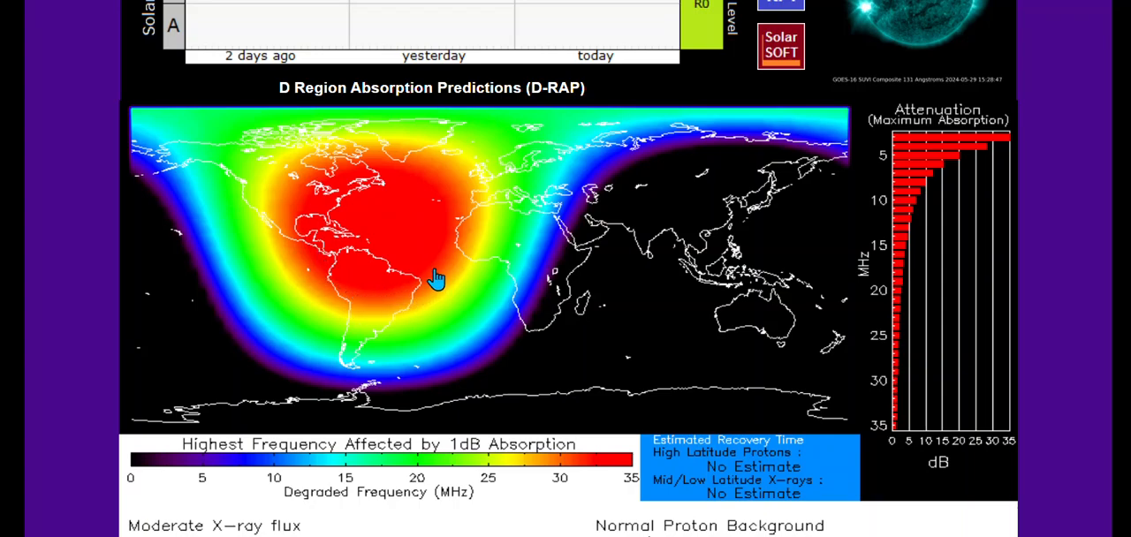
pyautogui.moveTo(426, 257)
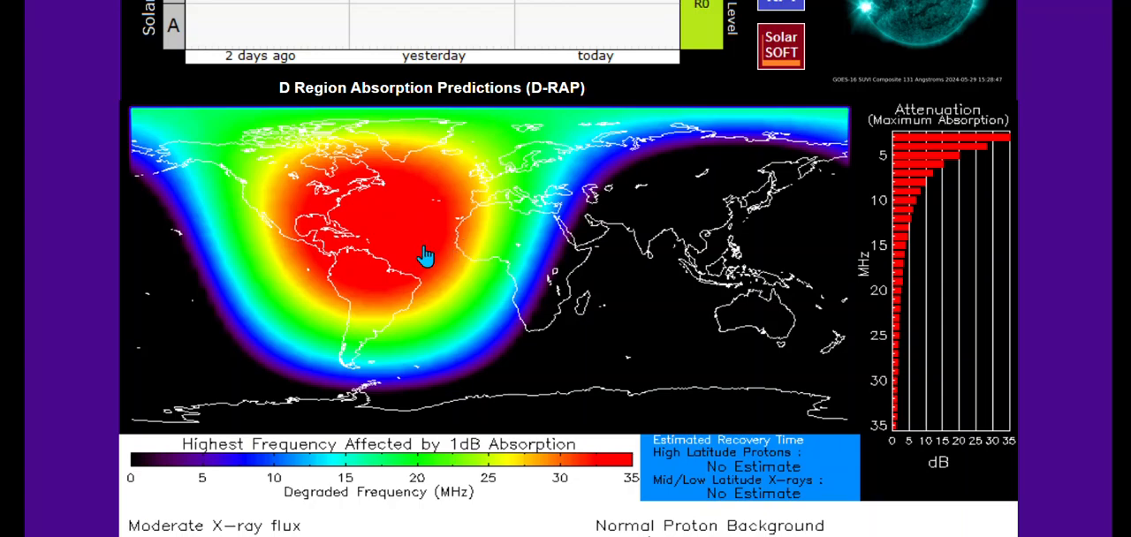
# Scroll through the X-ray flux chart and the D-RAP absorption map
pyautogui.scroll(3)
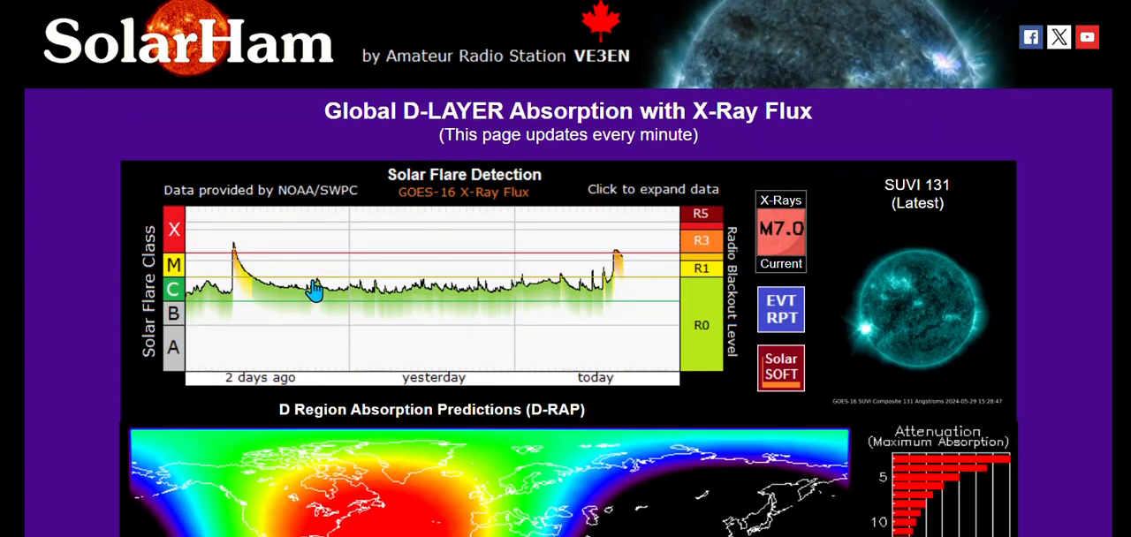
pyautogui.scroll(-3)
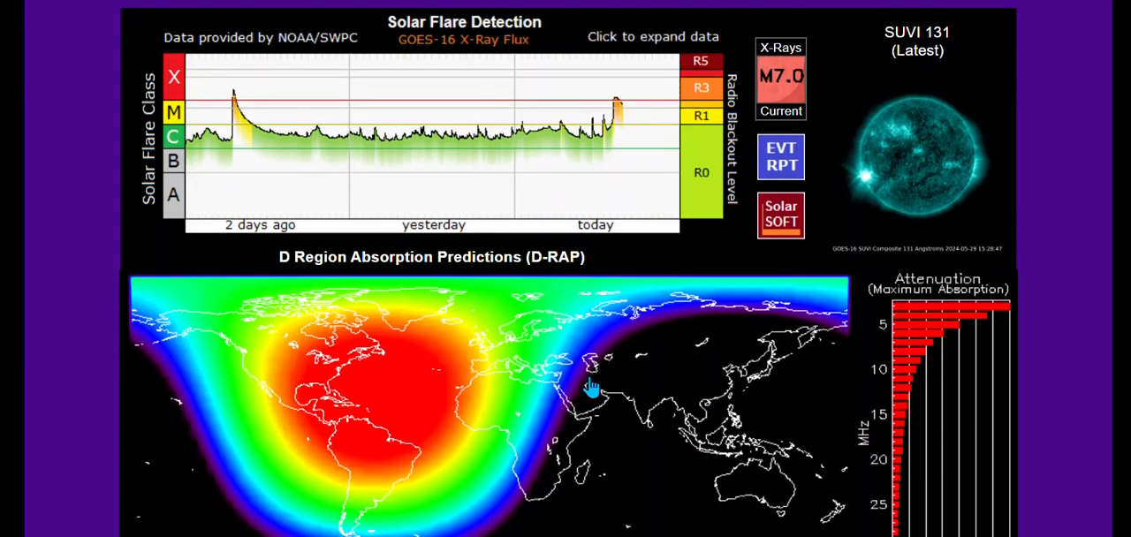
pyautogui.scroll(-3)
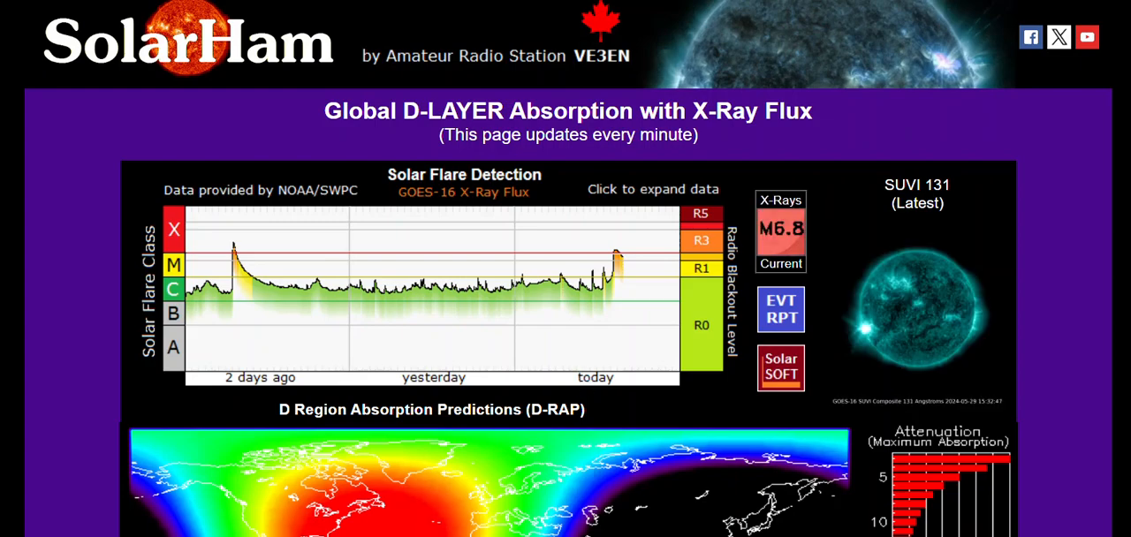
pyautogui.scroll(-3)
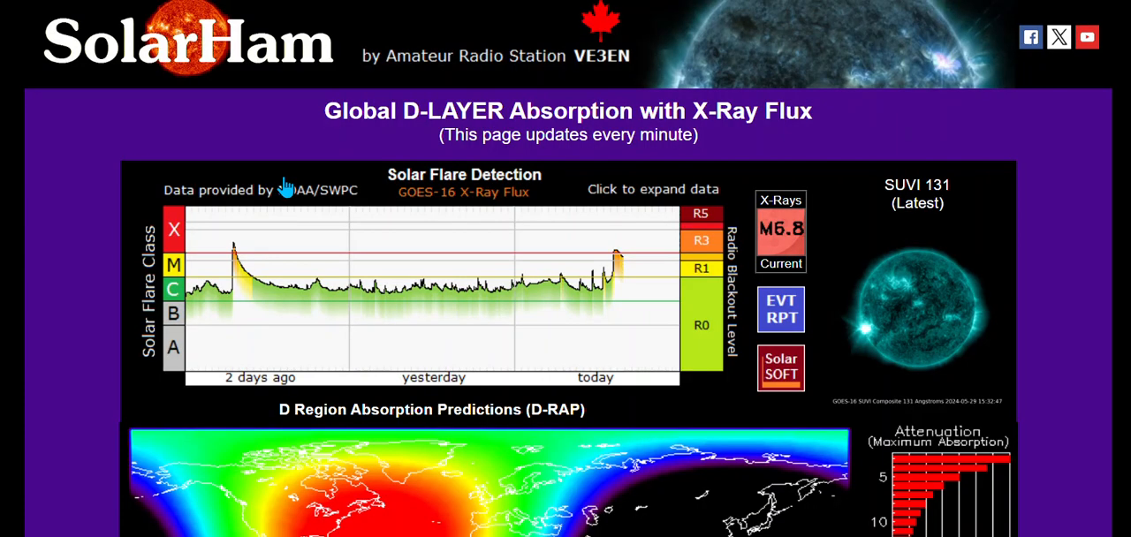
pyautogui.scroll(-3)
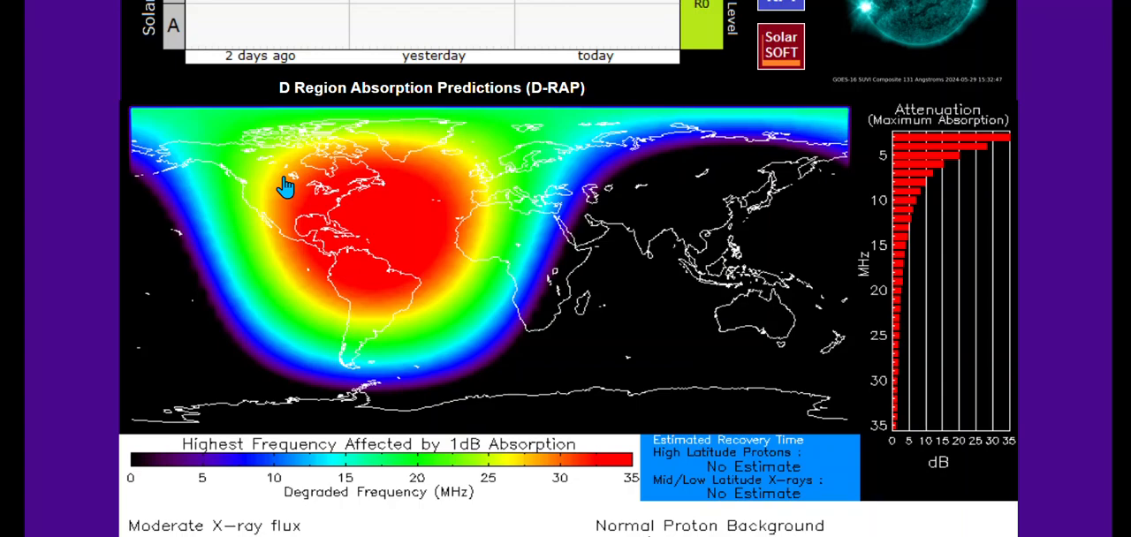